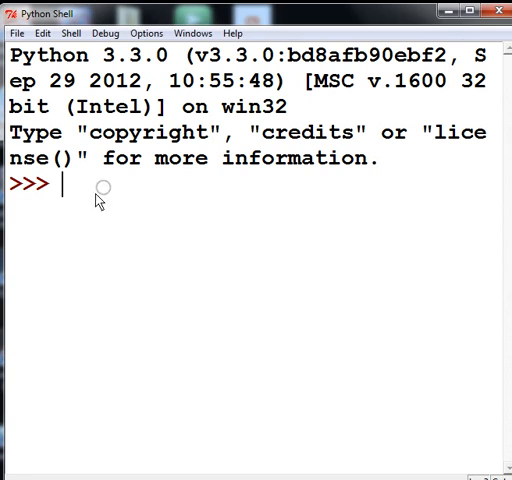
pyautogui.moveTo(104, 218)
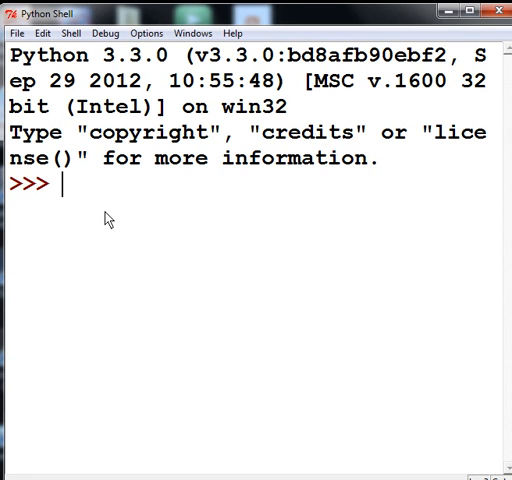
# Step: Start a new untitled editor window from the shell's File menu
pyautogui.click(16, 32)
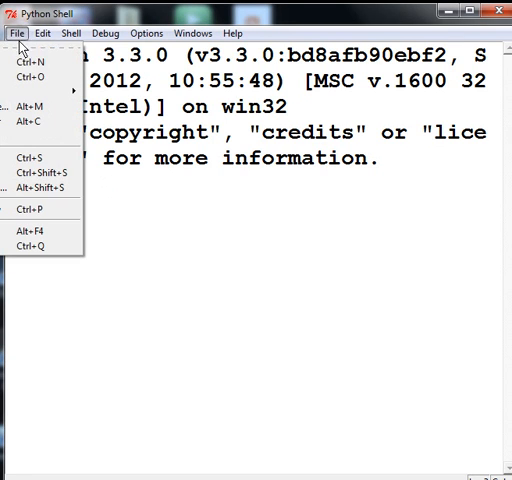
pyautogui.moveTo(30, 62)
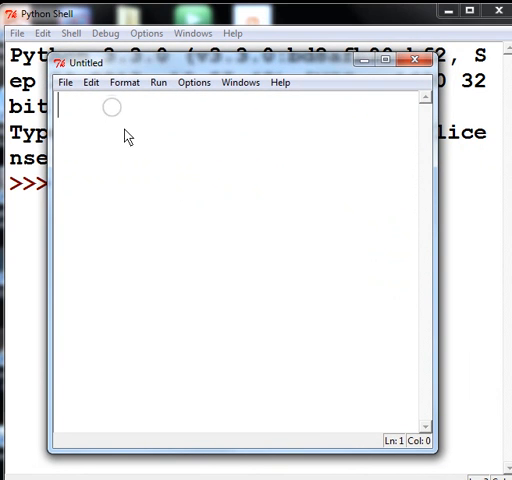
pyautogui.moveTo(404, 288)
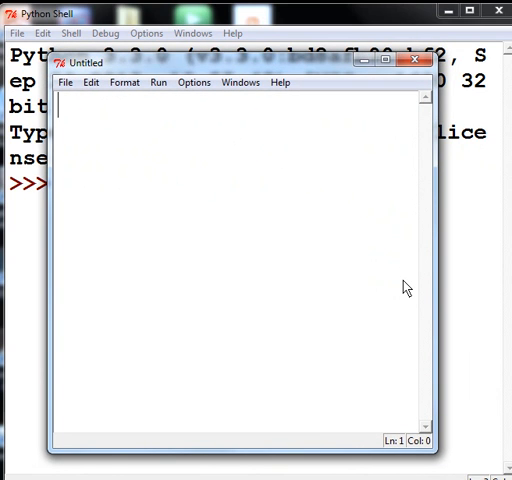
# Step: Write x=5 followed by a while True loop that increments x by 1
pyautogui.write('x=5')
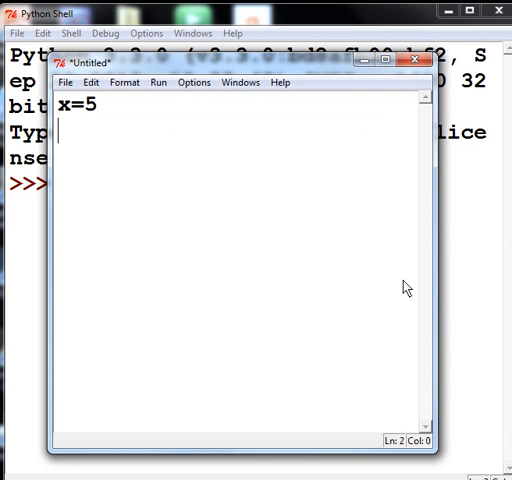
pyautogui.write('while')
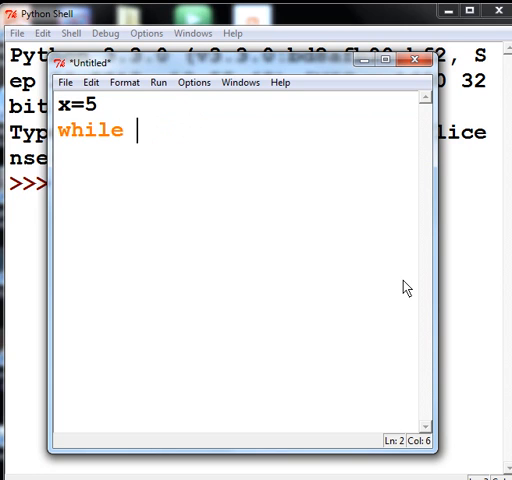
pyautogui.write('T')
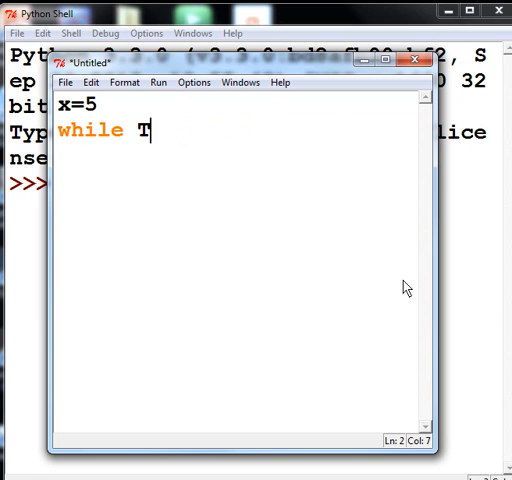
pyautogui.write('rue:')
pyautogui.write('x')
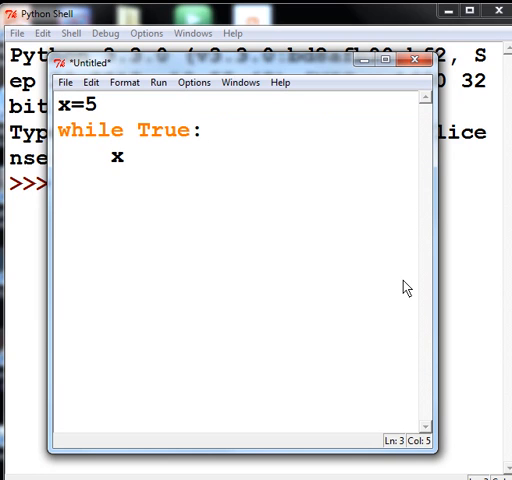
pyautogui.write('=x+1')
pyautogui.write('if')
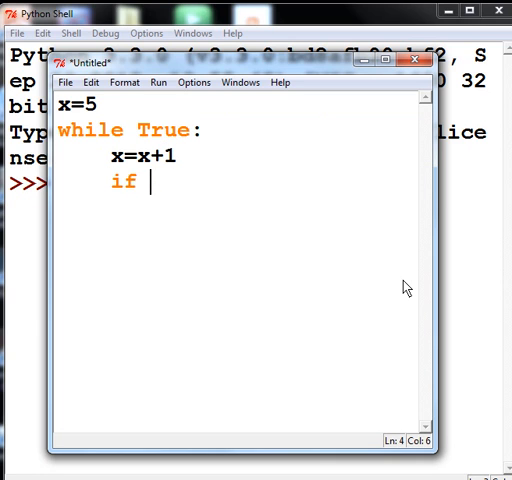
# Step: Add the loop body: break if x>10, else print(x) and continue
pyautogui.write('x>10')
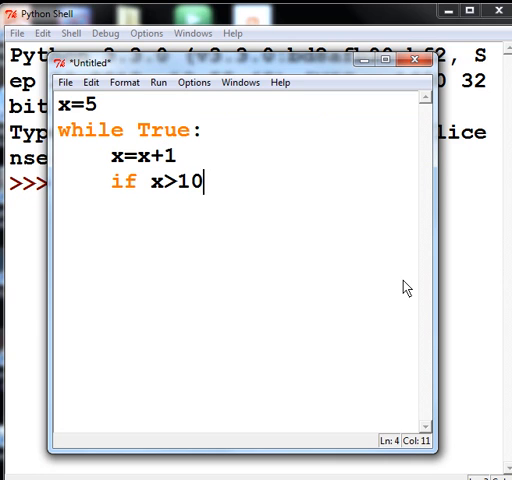
pyautogui.write(':')
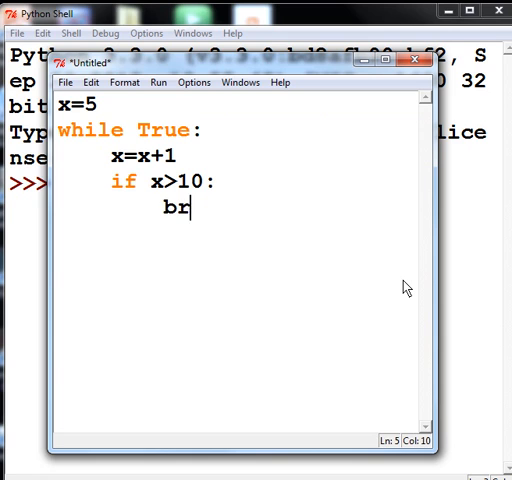
pyautogui.write('eak')
pyautogui.click(242, 234)
pyautogui.write('else')
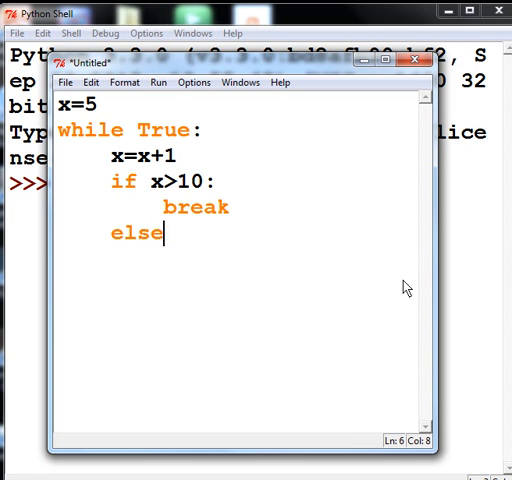
pyautogui.write(':')
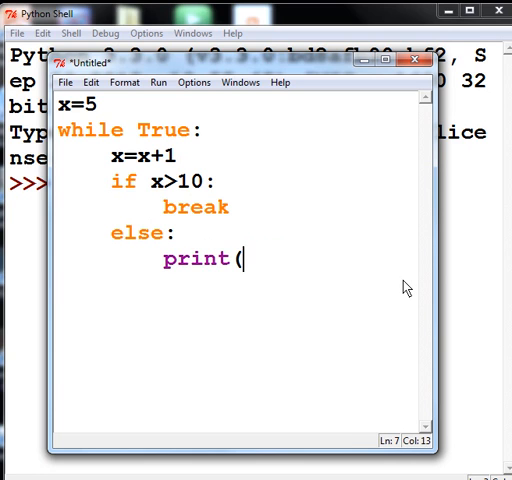
pyautogui.write('x)')
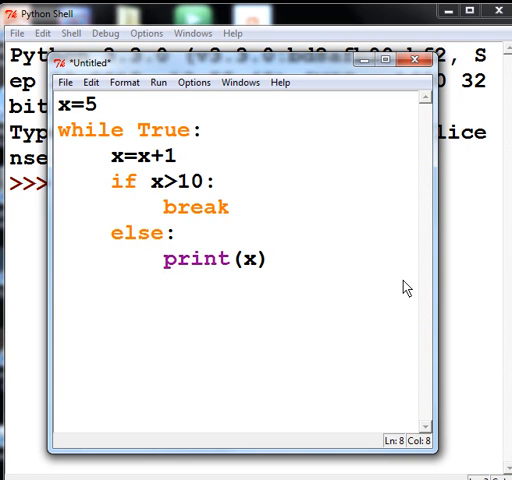
pyautogui.write('continue')
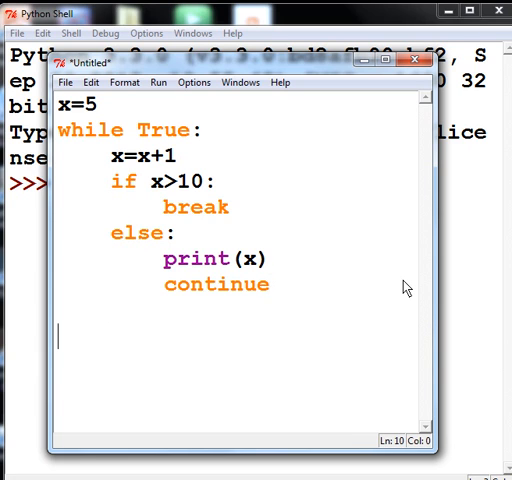
pyautogui.moveTo(110, 180)
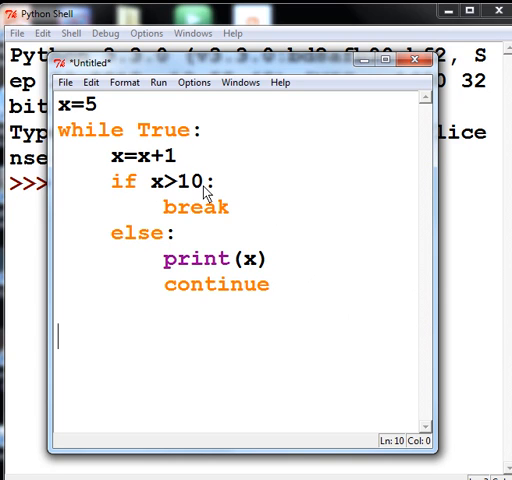
pyautogui.doubleClick(140, 232)
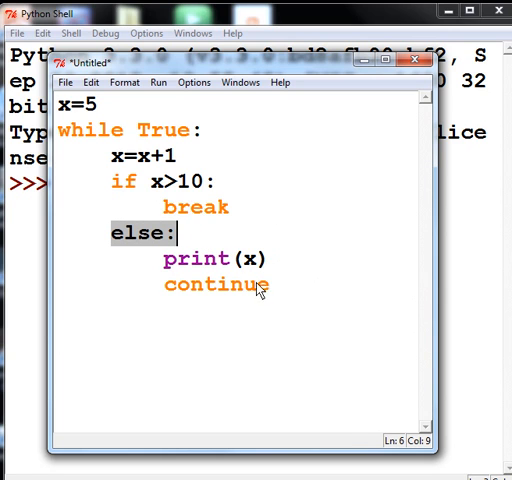
pyautogui.moveTo(140, 132)
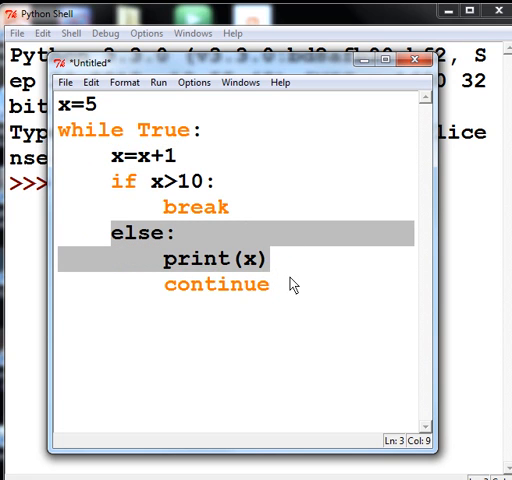
pyautogui.click(140, 156)
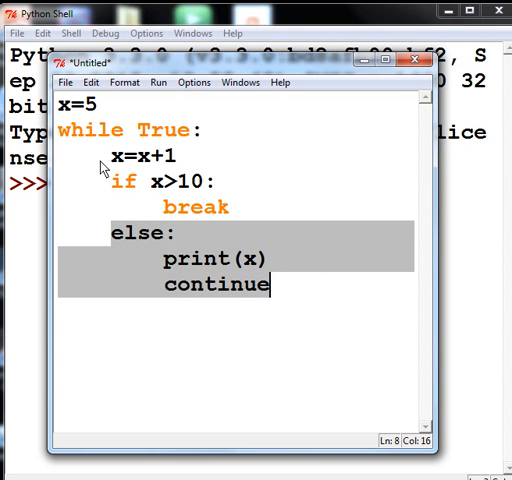
pyautogui.click(140, 156)
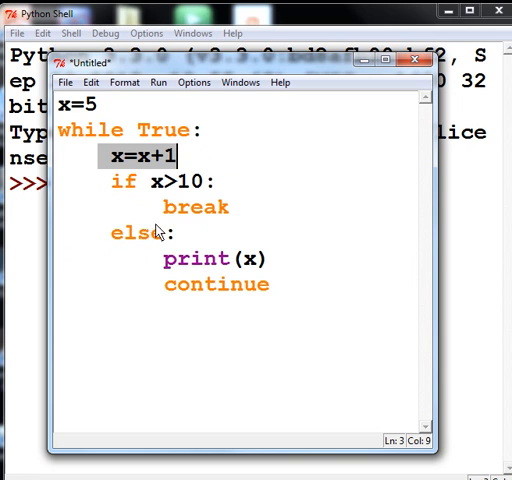
pyautogui.moveTo(128, 256)
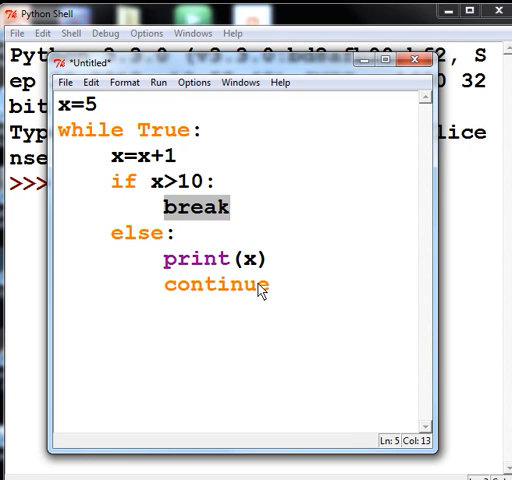
pyautogui.moveTo(236, 312)
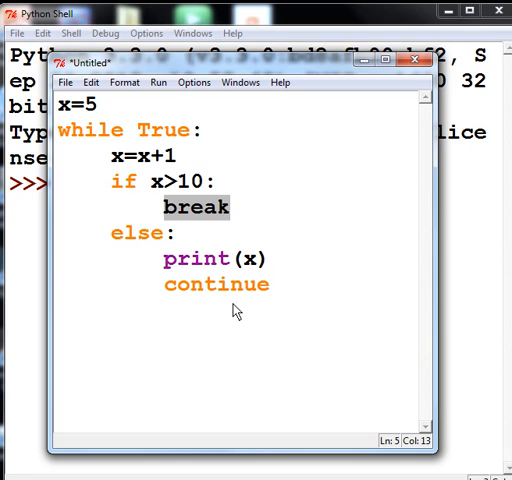
pyautogui.moveTo(230, 316)
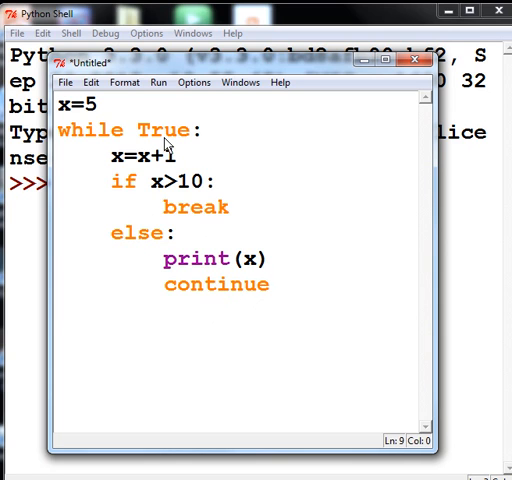
# Step: Save the loop script under the new name mywhiletrue.py
pyautogui.click(156, 82)
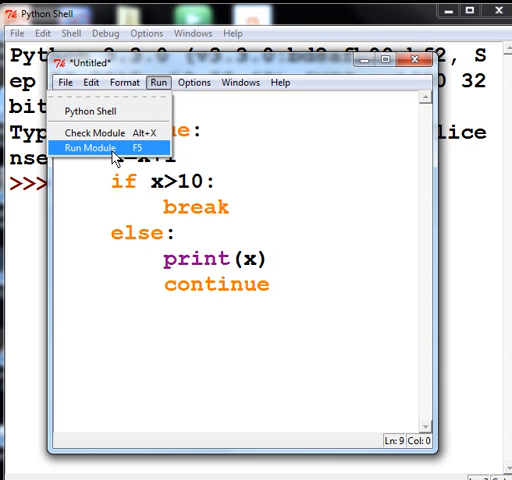
pyautogui.moveTo(192, 68)
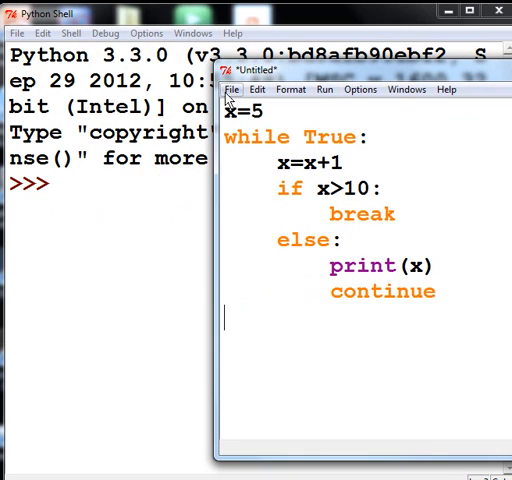
pyautogui.click(232, 88)
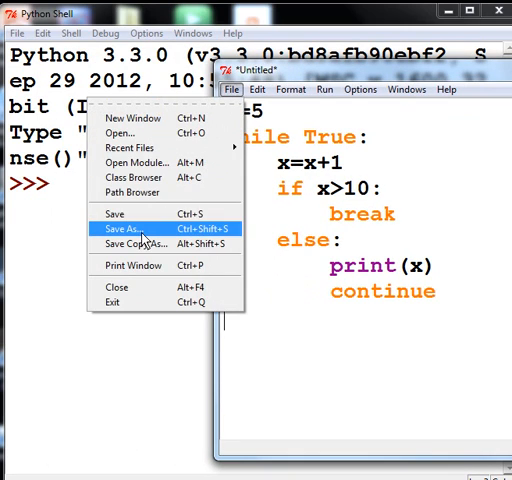
pyautogui.click(118, 216)
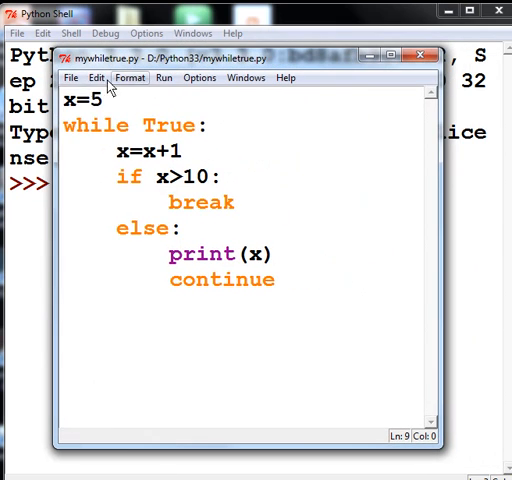
# Step: Run the saved module so the shell prints 6 through 10
pyautogui.click(164, 78)
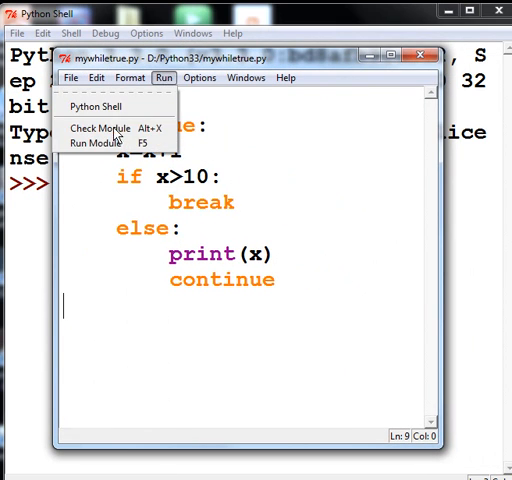
pyautogui.click(96, 140)
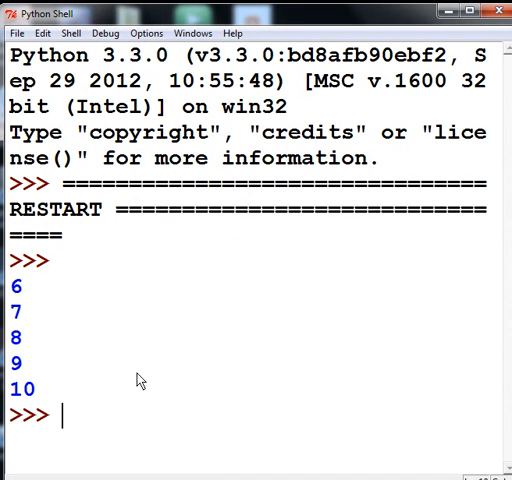
pyautogui.moveTo(8, 464)
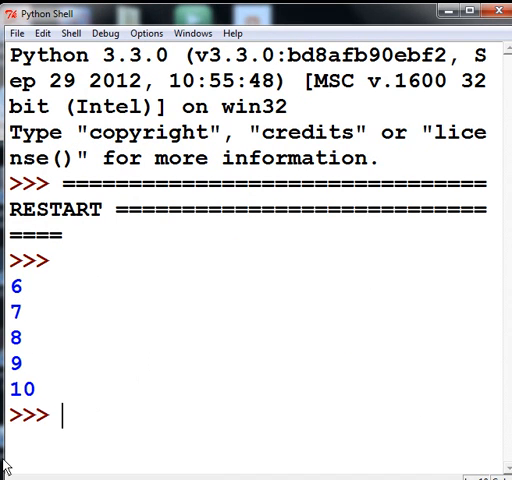
# Step: Enter the name 'George B' at the shell prompt below the printed numbers
pyautogui.write('Geo')
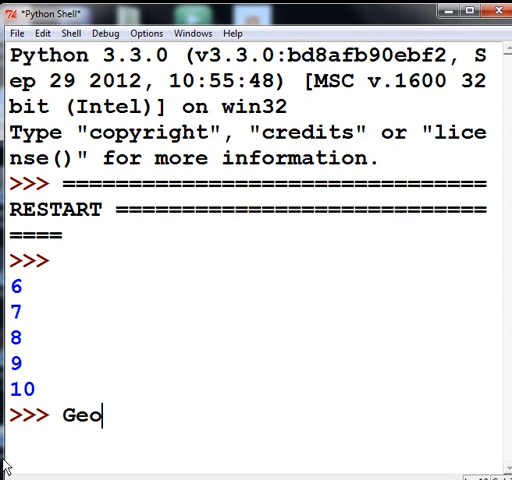
pyautogui.write('rge B')
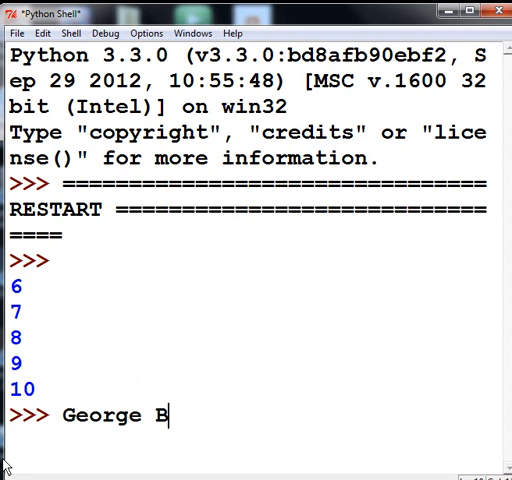